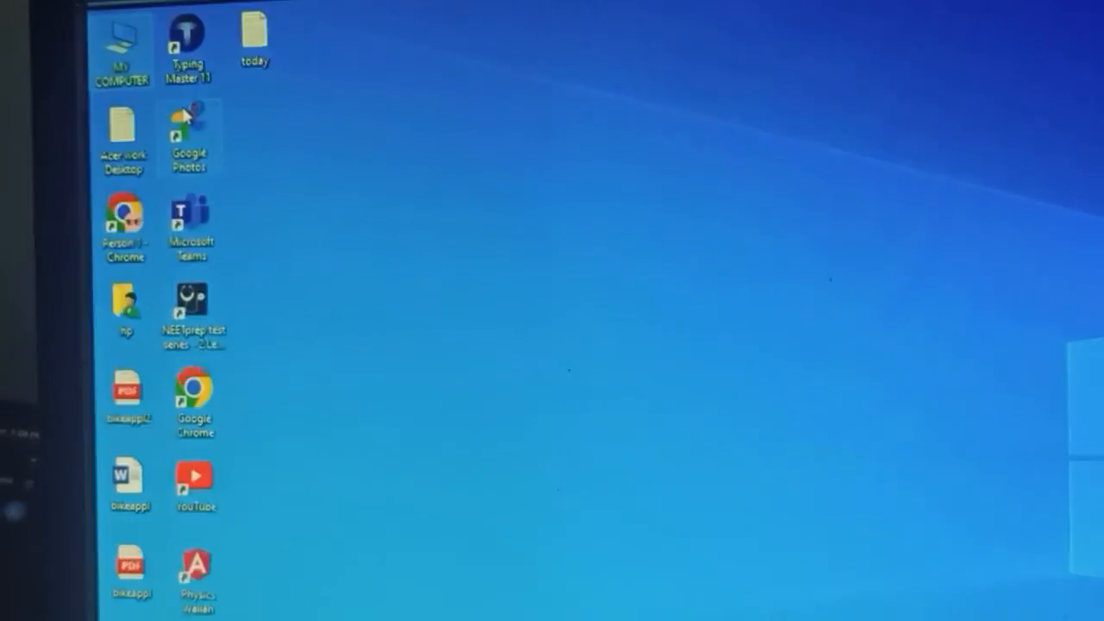
pyautogui.moveTo(189, 134)
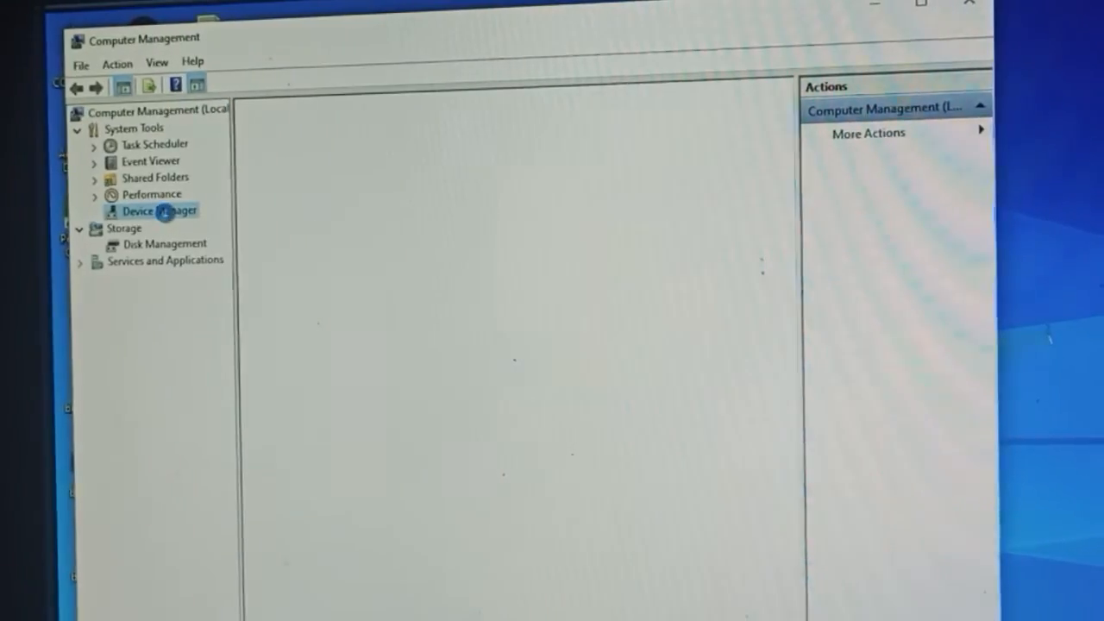
# Step: Select Device Manager under System Tools to list the computer's hardware categories
pyautogui.click(160, 210)
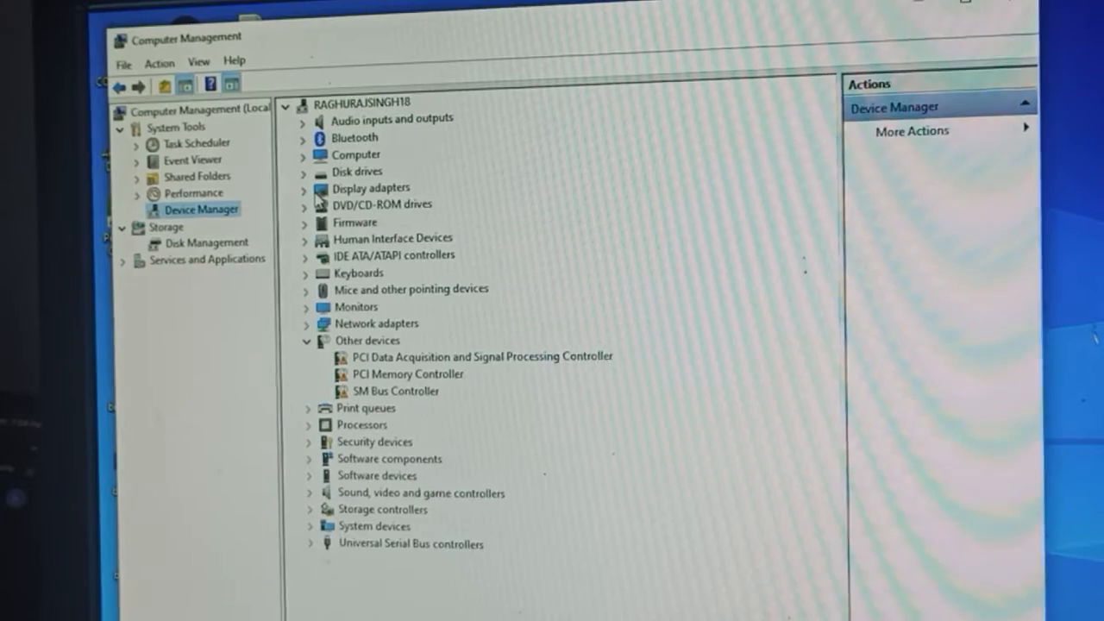
# Step: Update the Intel(R) HD Graphics 530 driver automatically; the best driver is already installed
pyautogui.click(311, 188)
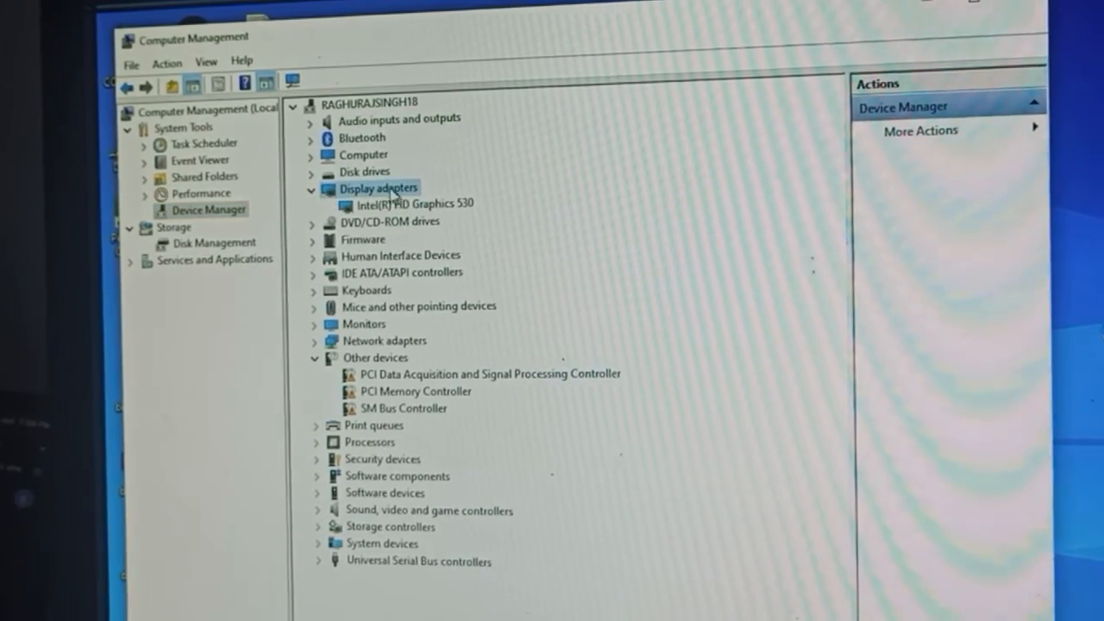
pyautogui.click(414, 203)
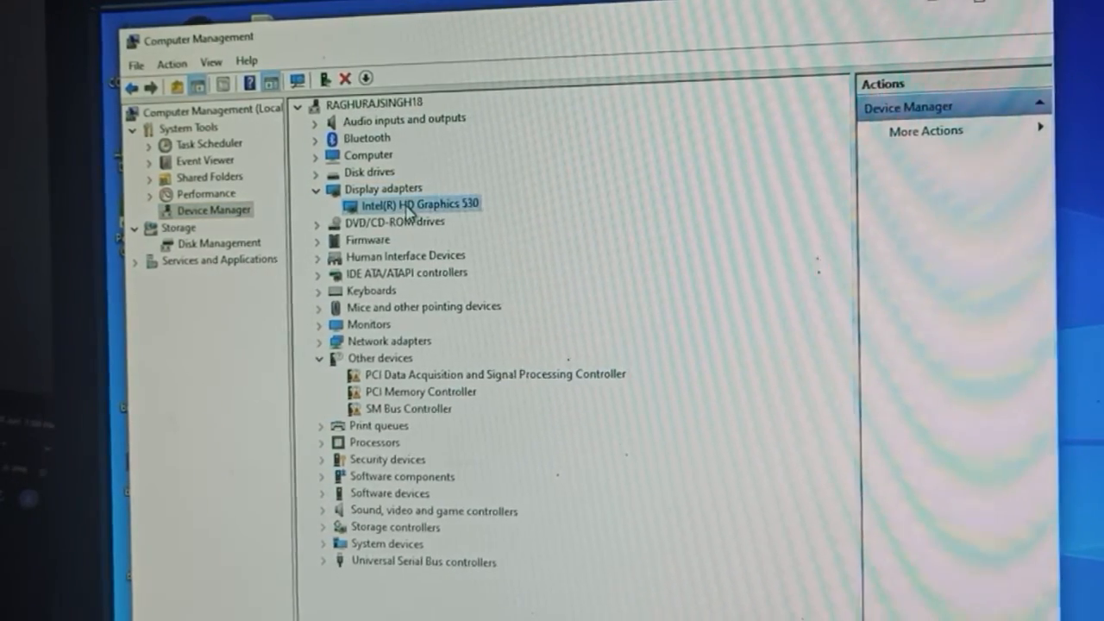
pyautogui.rightClick(421, 204)
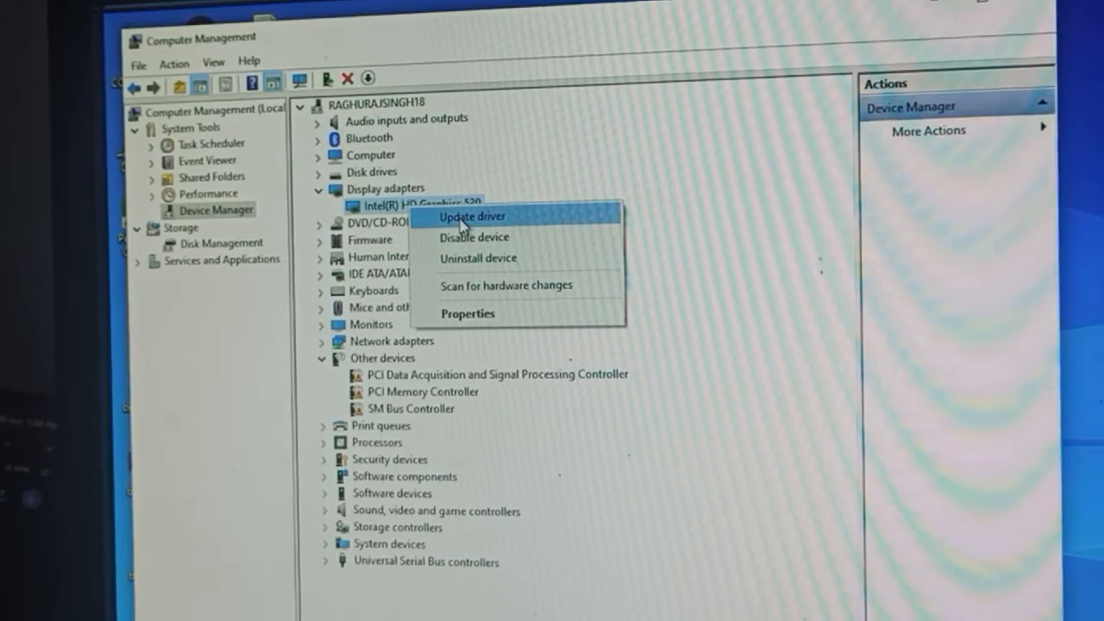
pyautogui.click(472, 216)
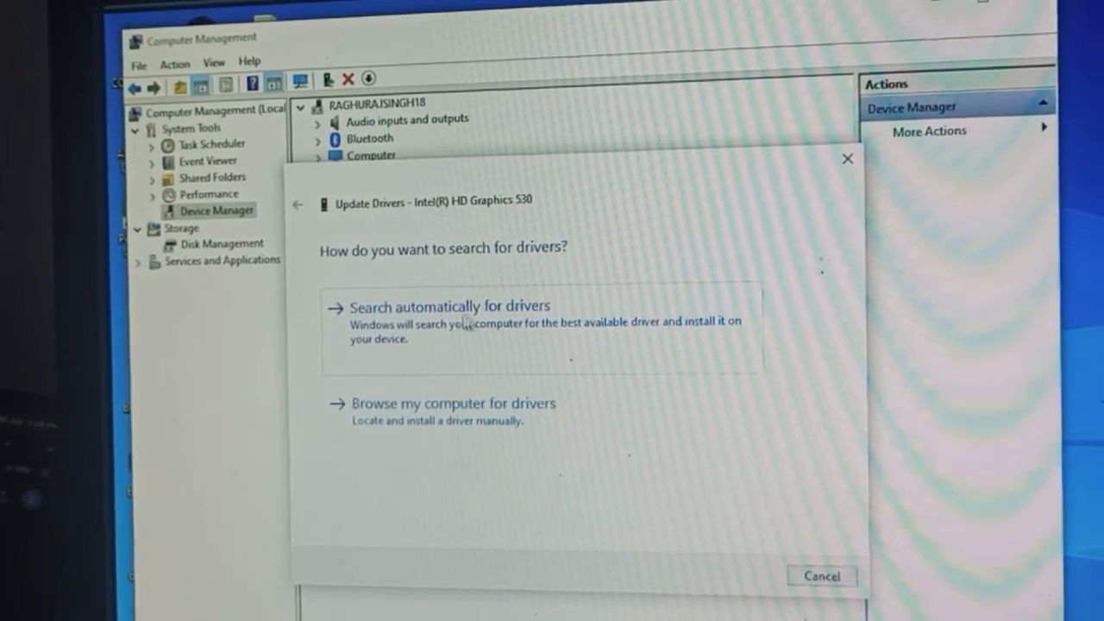
pyautogui.click(449, 306)
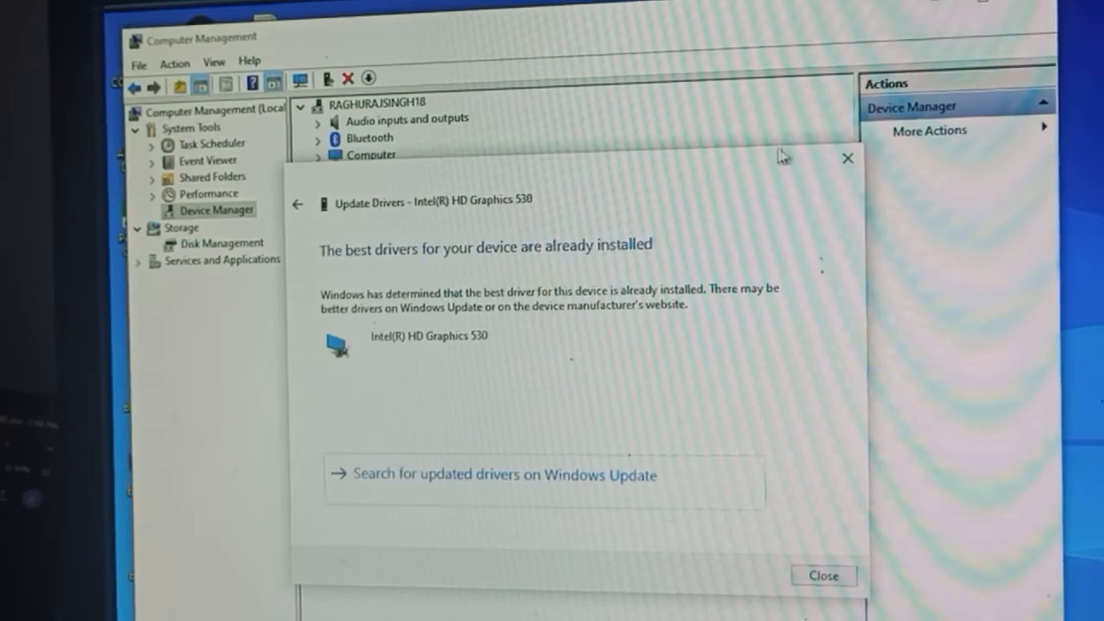
pyautogui.click(822, 575)
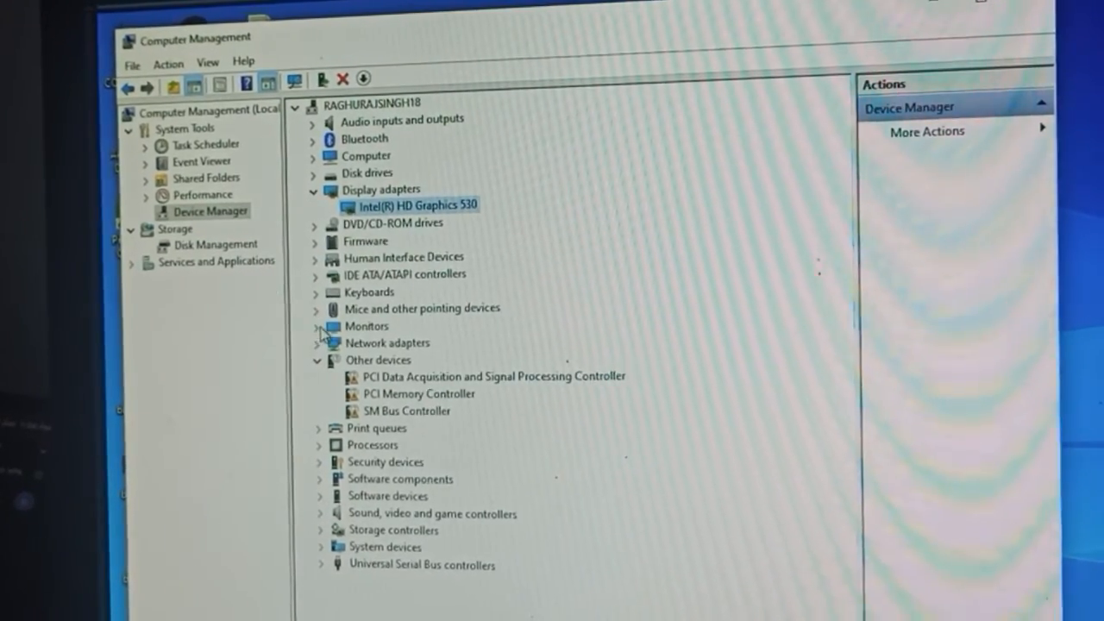
# Step: Start a driver update for the Generic PnP Monitor under Monitors, then cancel it
pyautogui.click(316, 326)
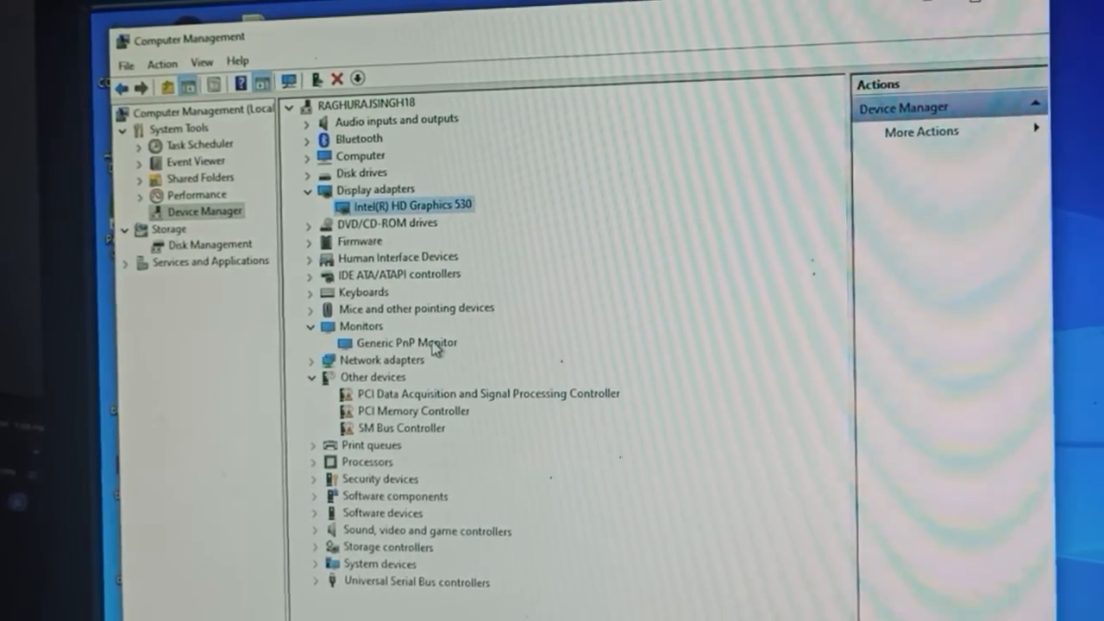
pyautogui.rightClick(406, 341)
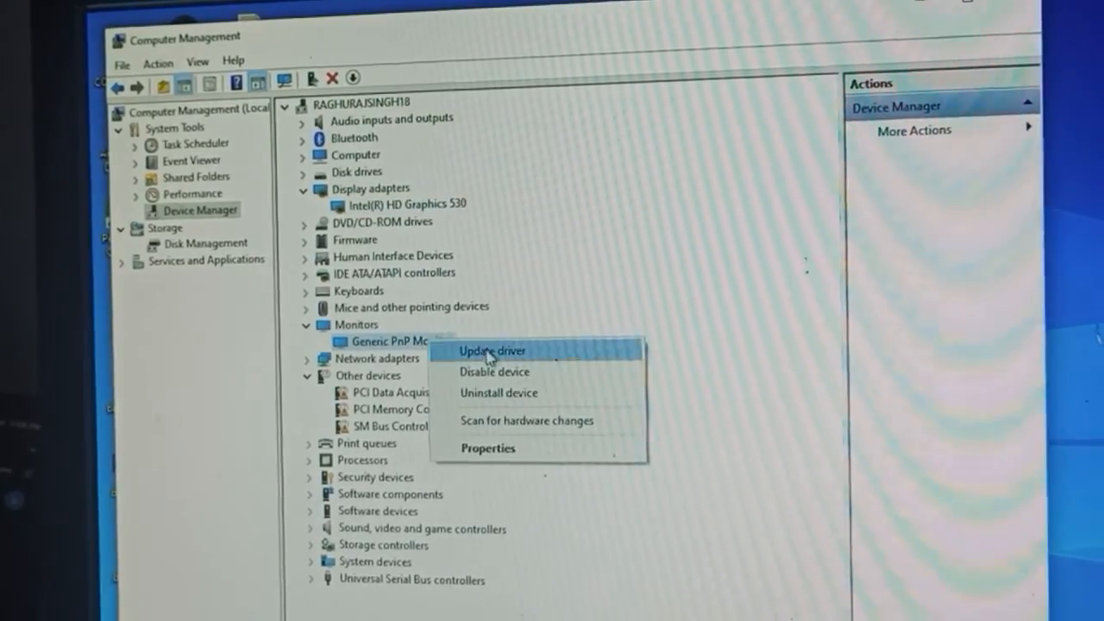
pyautogui.click(491, 351)
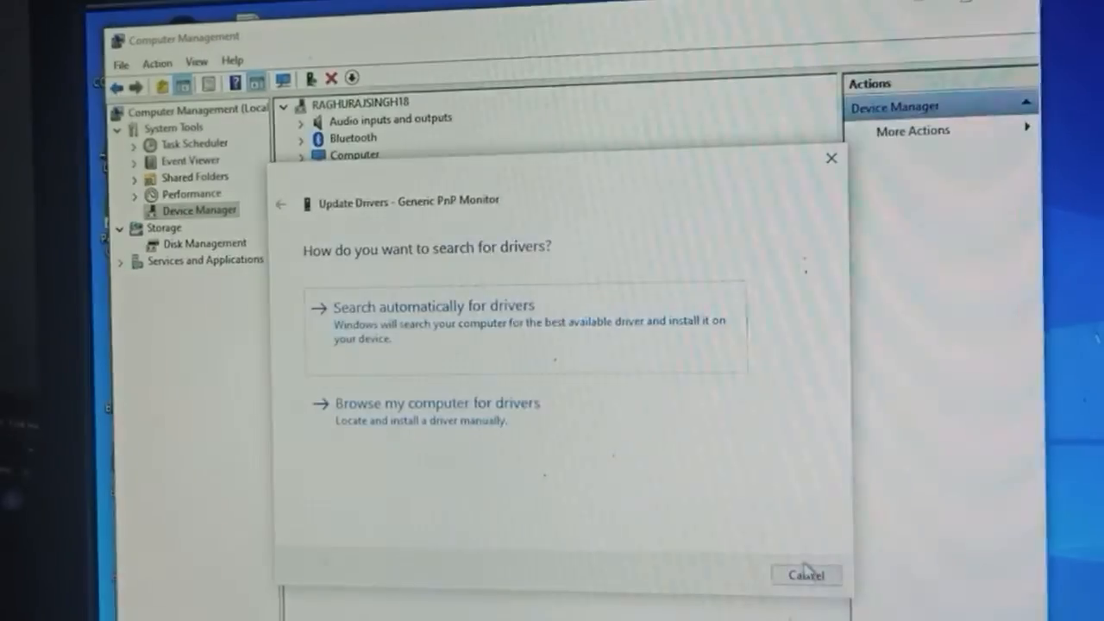
pyautogui.moveTo(802, 572)
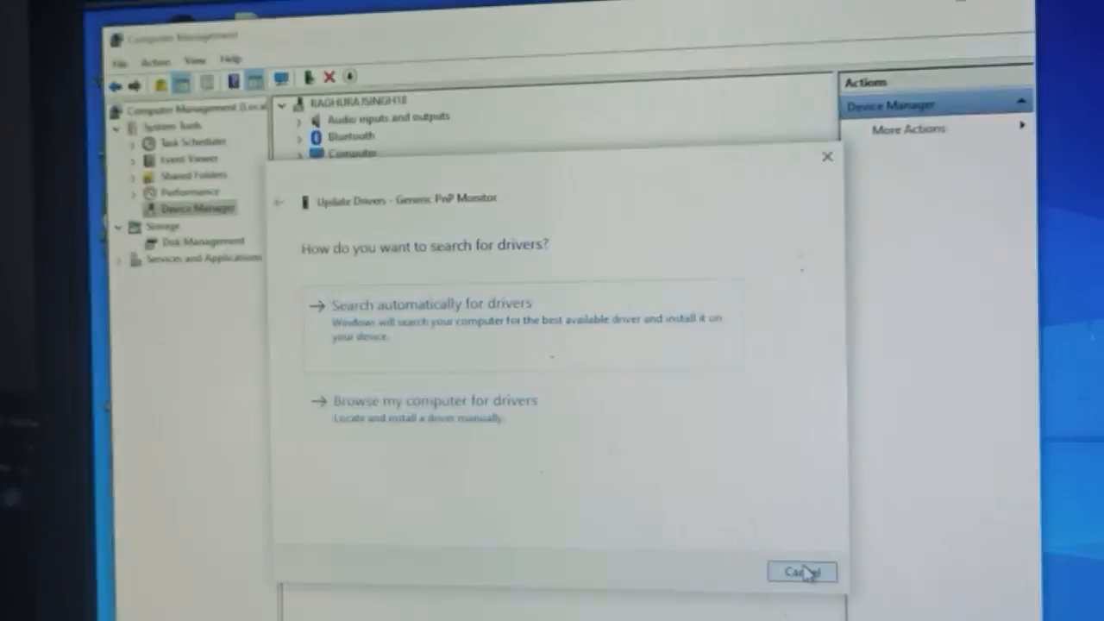
pyautogui.click(800, 571)
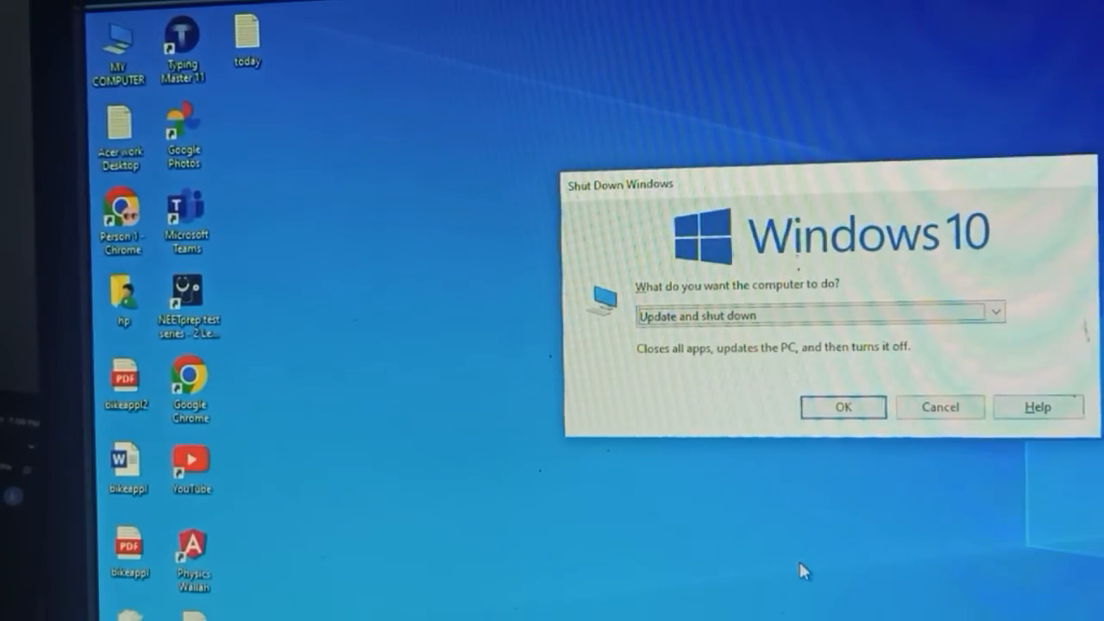
pyautogui.moveTo(535, 488)
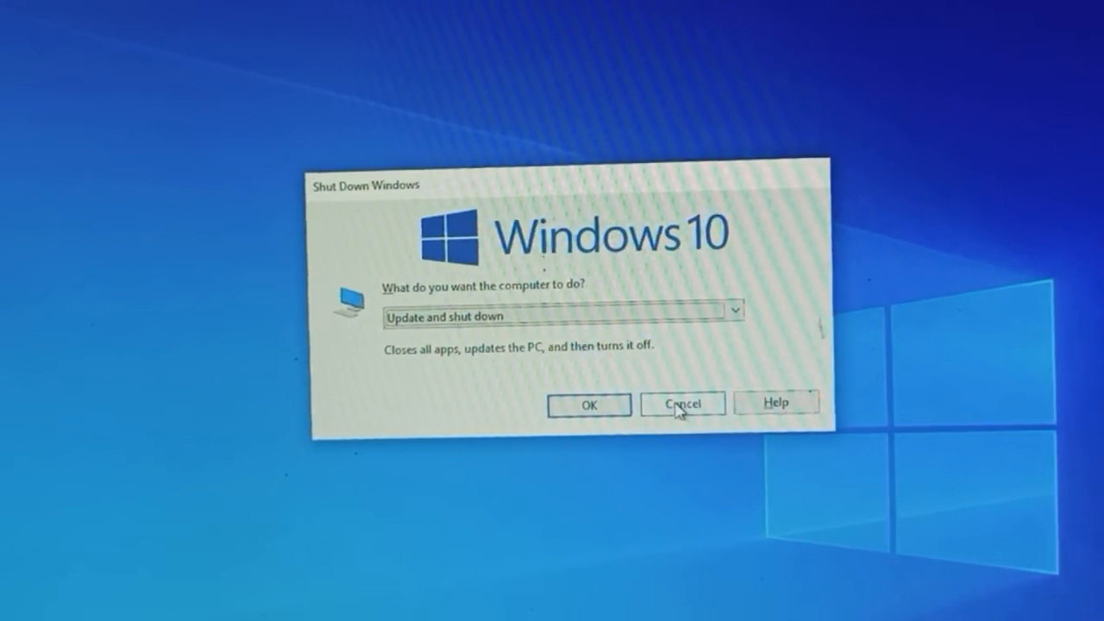
# Step: Cancel the Shut Down Windows dialog so the computer stays on
pyautogui.click(682, 403)
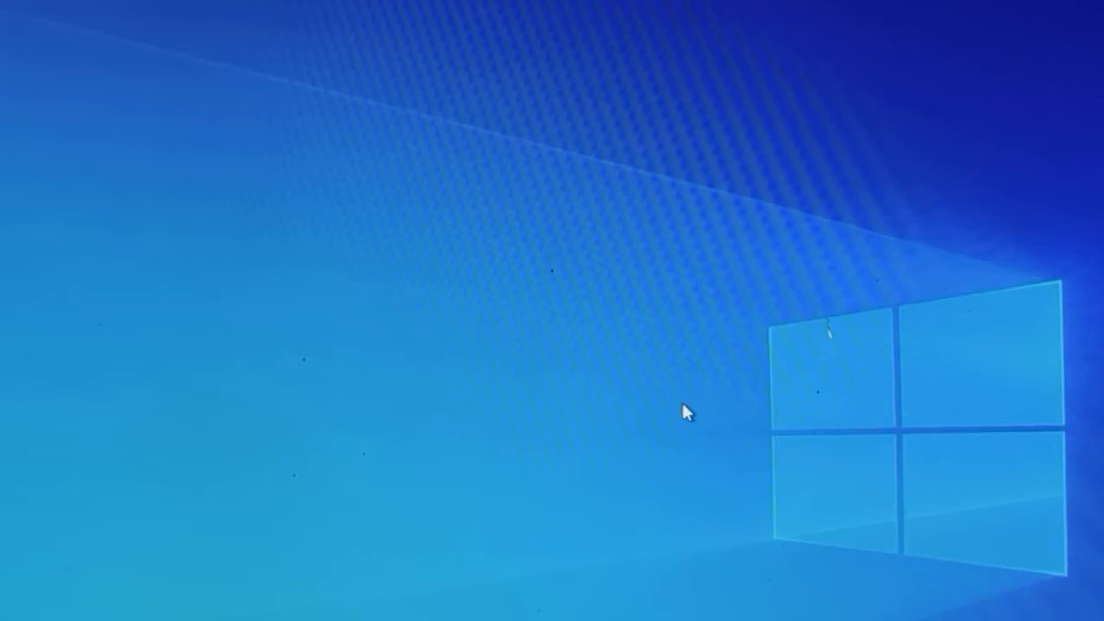